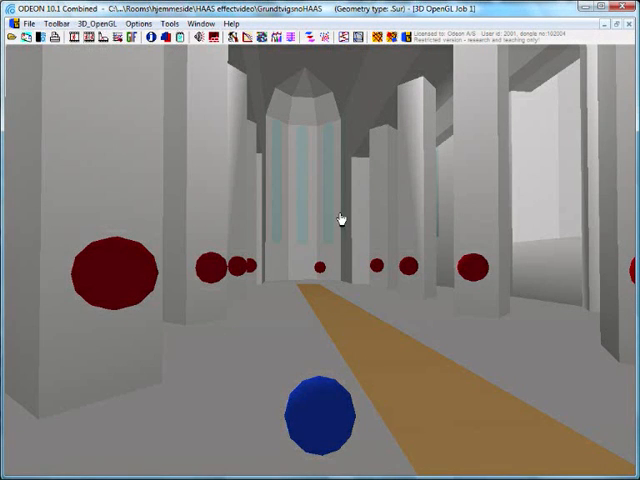
pyautogui.moveTo(300, 330)
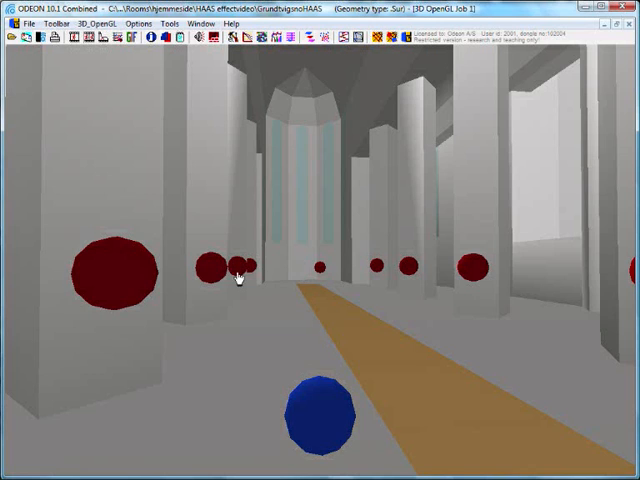
pyautogui.moveTo(116, 296)
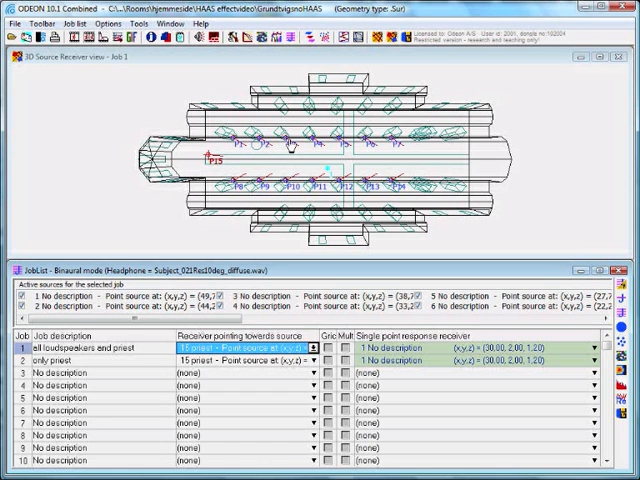
pyautogui.moveTo(288, 150)
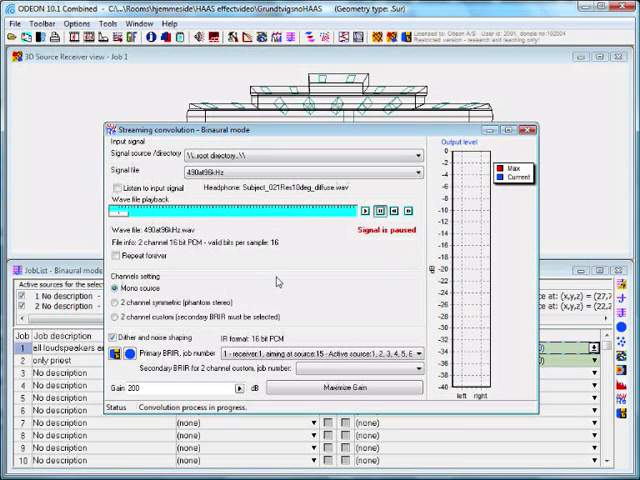
# Stream the binaural auralization using the Agora signal file instead of the default.
pyautogui.click(408, 172)
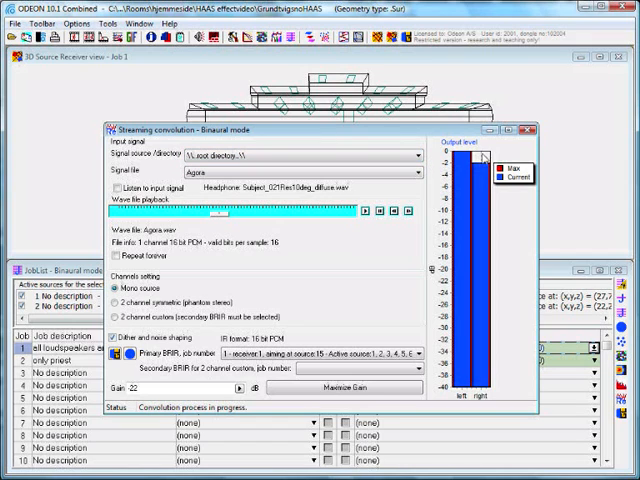
pyautogui.click(528, 130)
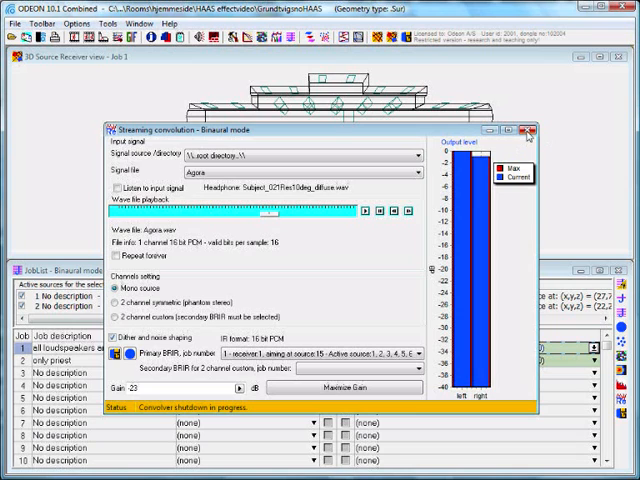
pyautogui.click(528, 128)
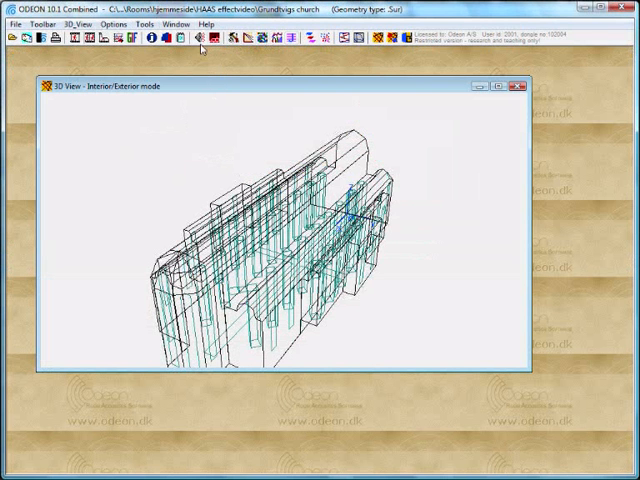
# Show the church's Source Receiver List with its point sources and receiver.
pyautogui.click(212, 40)
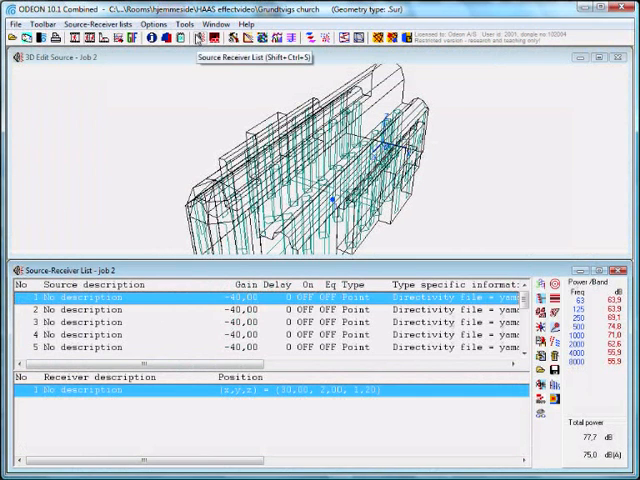
pyautogui.moveTo(336, 252)
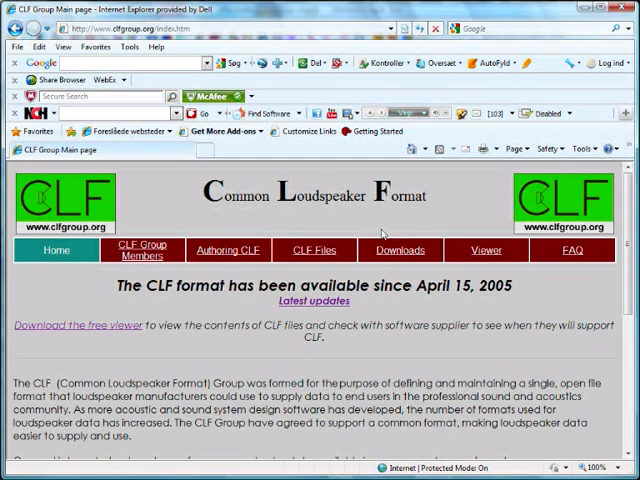
# Reach the Yamaha Pro Audio download entry on the CLF Group Downloads page.
pyautogui.click(400, 250)
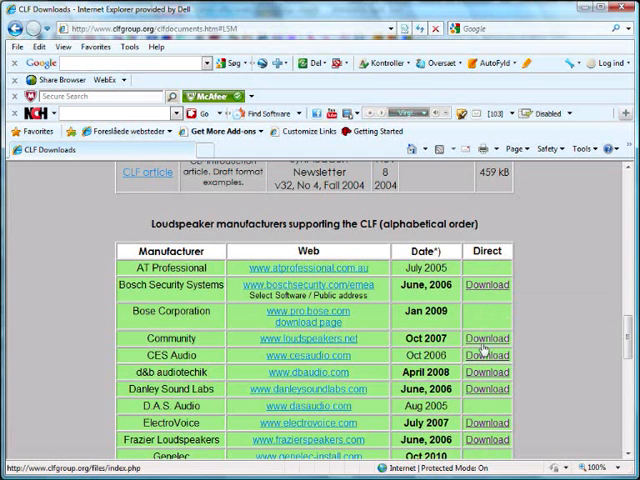
pyautogui.scroll(-3)
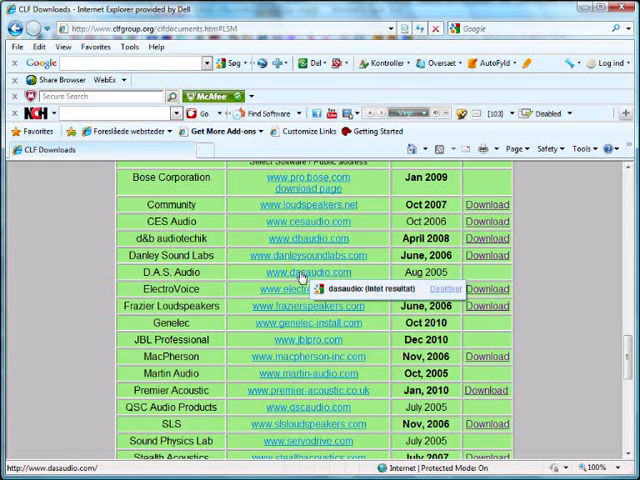
pyautogui.scroll(-3)
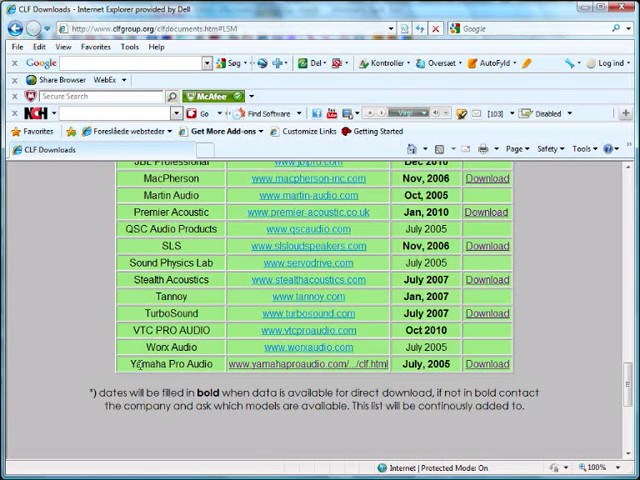
pyautogui.click(488, 364)
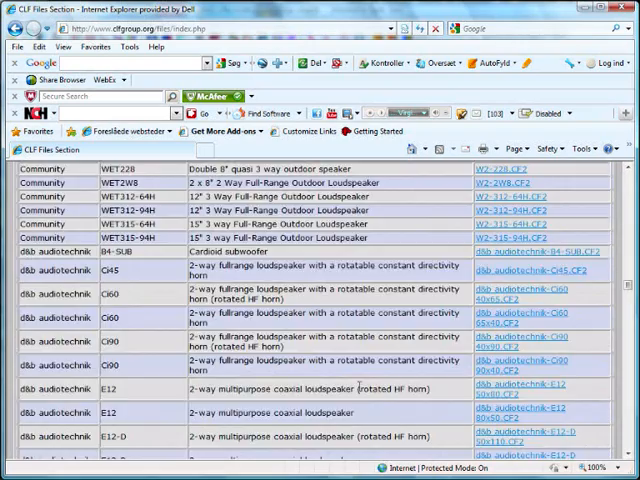
# Scroll to the Yamaha CF2 file links to begin a download.
pyautogui.scroll(-3)
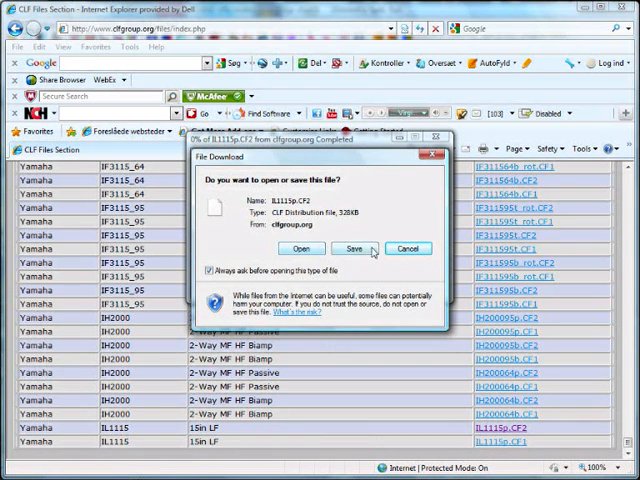
# Save the Yamaha CLF file to C:\Odeon10Combined\DirFiles\yamahaproaudio.
pyautogui.click(354, 248)
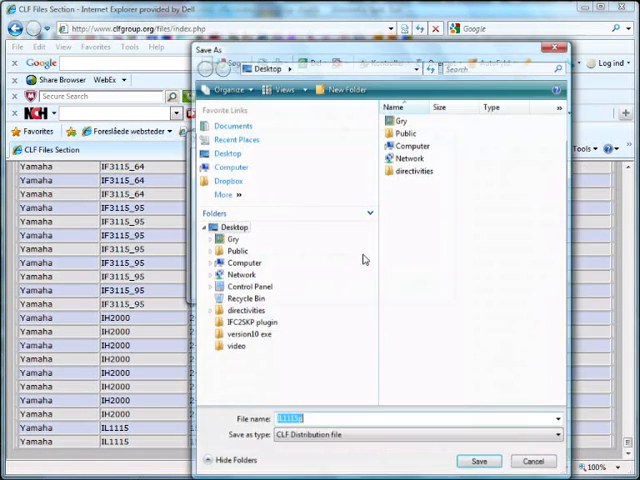
pyautogui.click(244, 264)
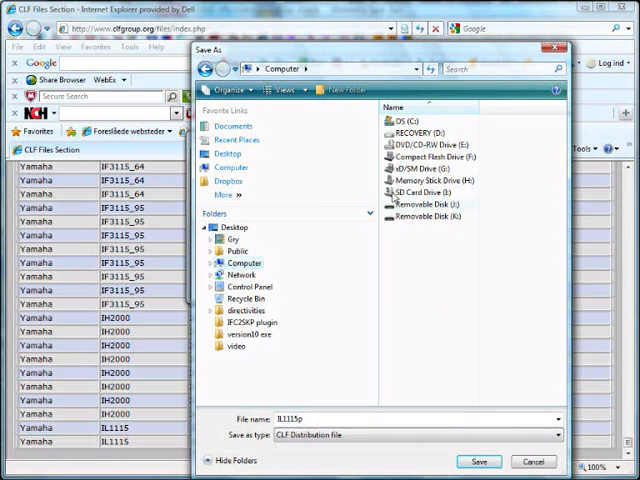
pyautogui.doubleClick(410, 120)
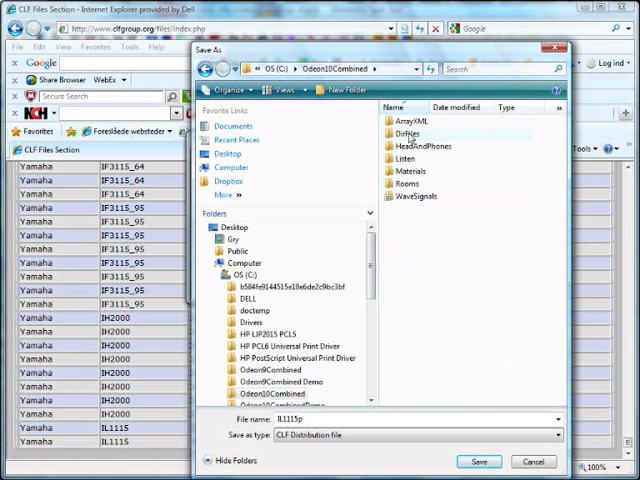
pyautogui.doubleClick(398, 132)
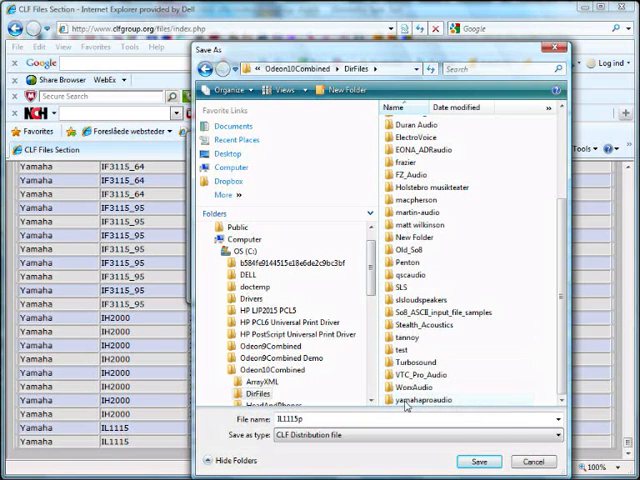
pyautogui.doubleClick(410, 396)
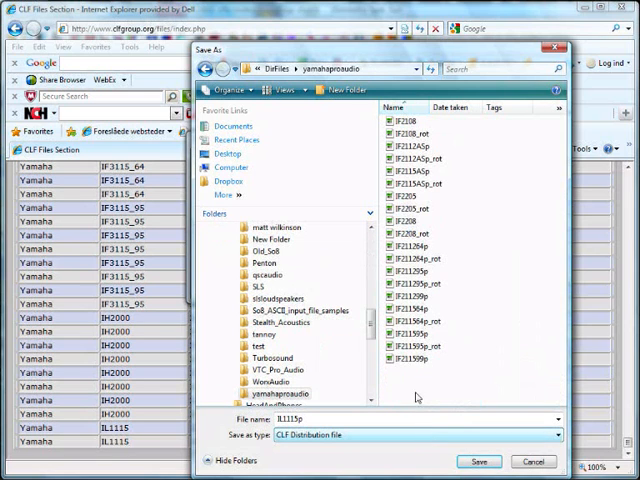
pyautogui.moveTo(412, 362)
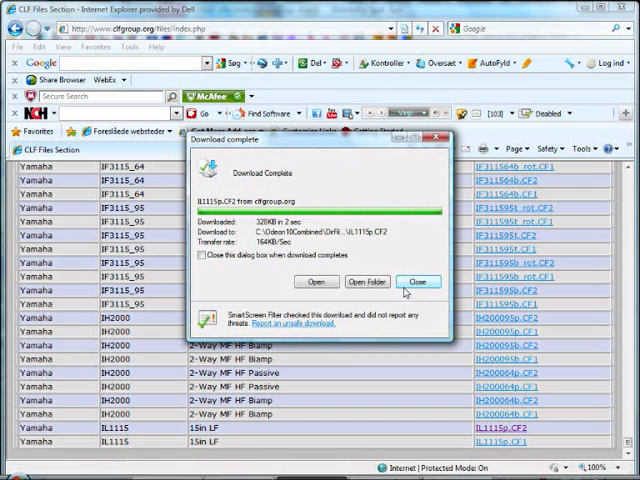
# Dismiss the download-complete notice before viewing the 3D Direct level map.
pyautogui.click(416, 280)
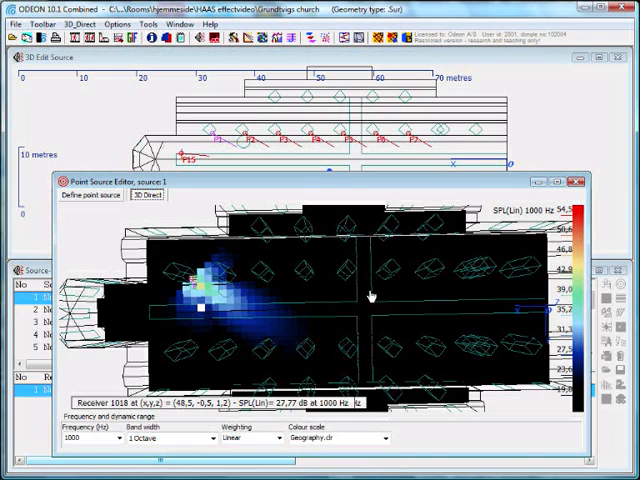
# Return to the Define point source settings, then close the Point Source Editor.
pyautogui.click(88, 196)
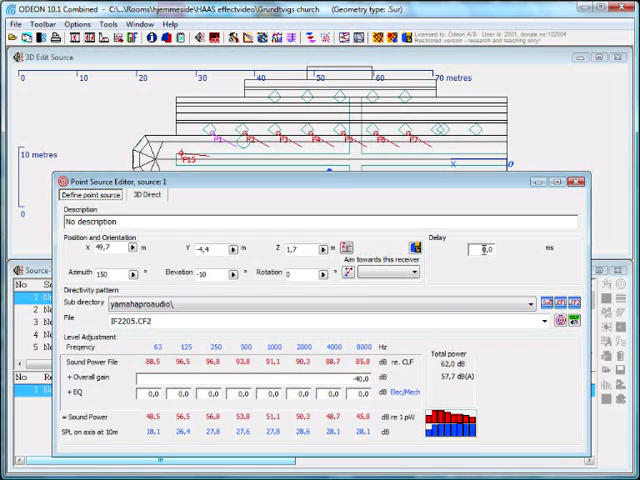
pyautogui.click(576, 180)
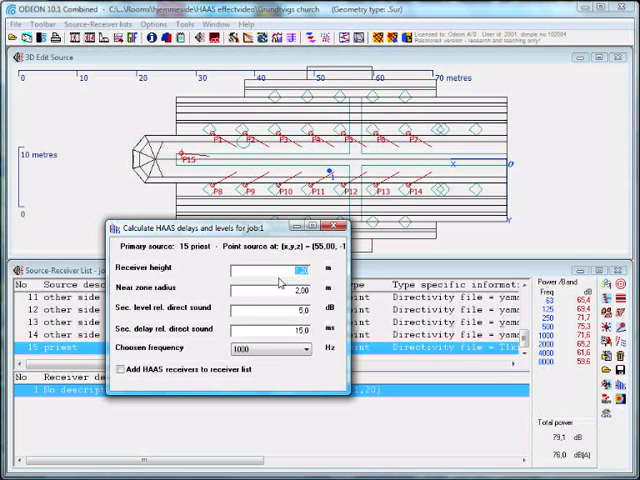
pyautogui.moveTo(280, 284)
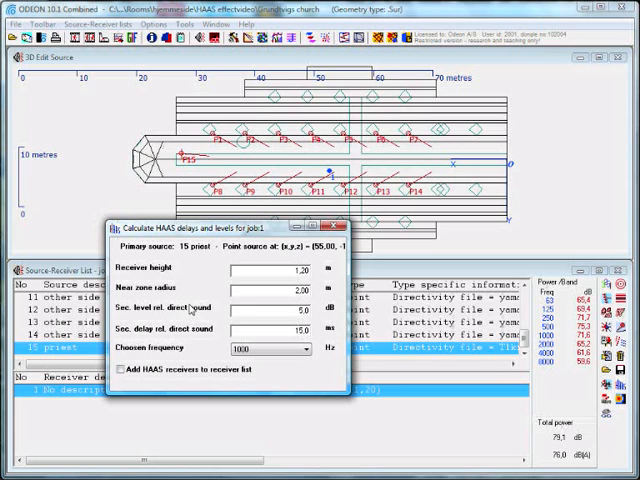
pyautogui.click(116, 386)
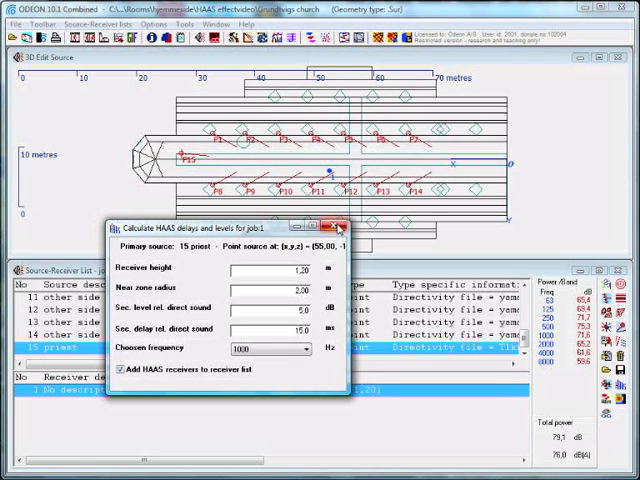
pyautogui.moveTo(340, 232)
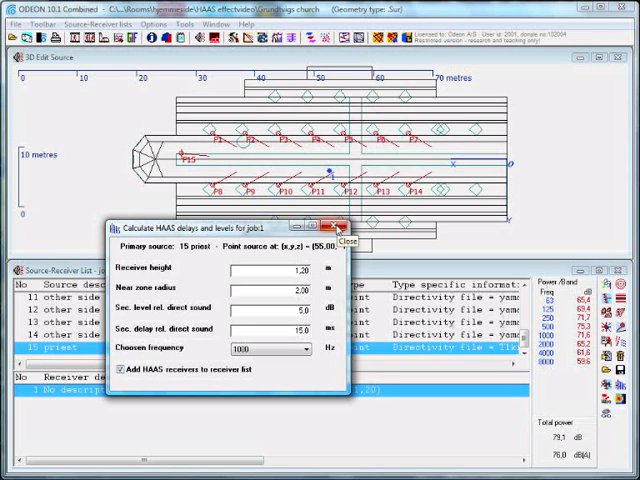
# Run the HAAS delay and level calculation, accepting deletion of job 1's old results.
pyautogui.click(342, 228)
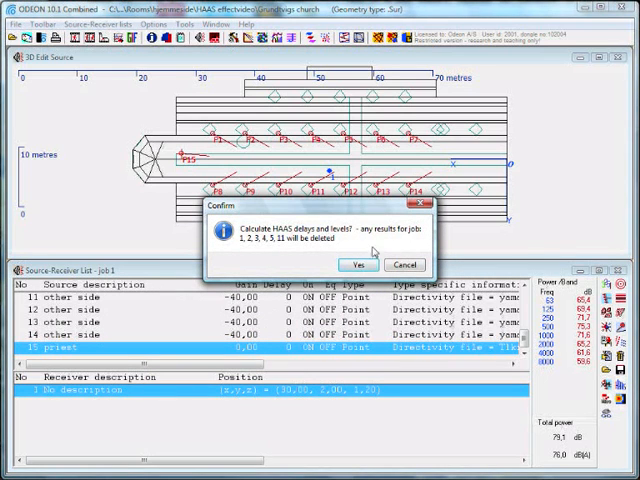
pyautogui.click(358, 264)
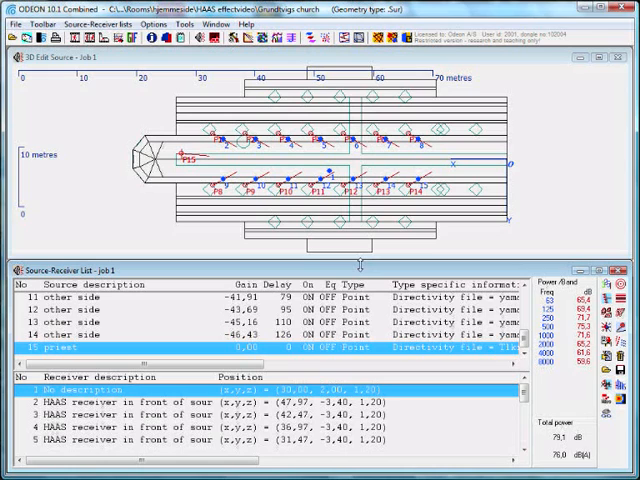
pyautogui.moveTo(144, 300)
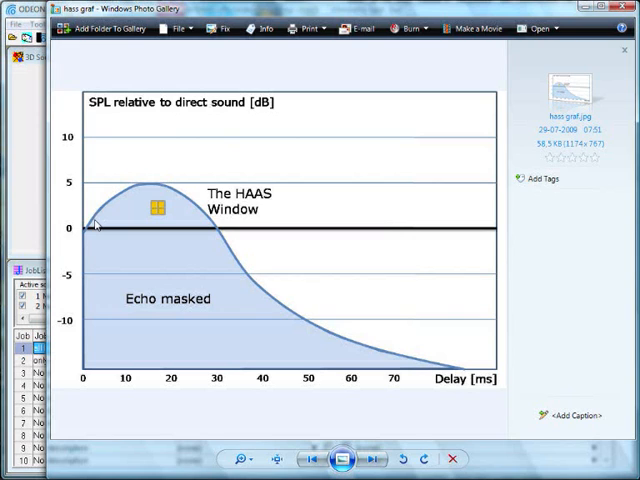
pyautogui.moveTo(112, 252)
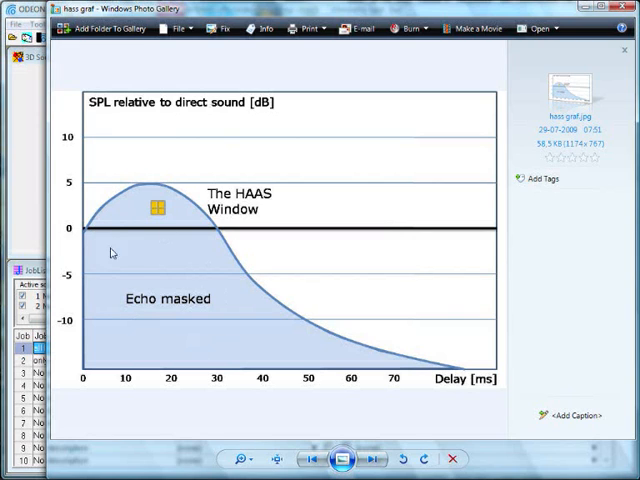
pyautogui.moveTo(178, 216)
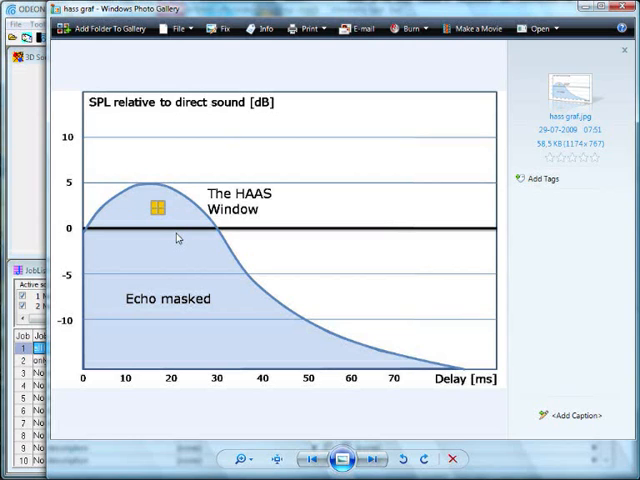
pyautogui.moveTo(168, 232)
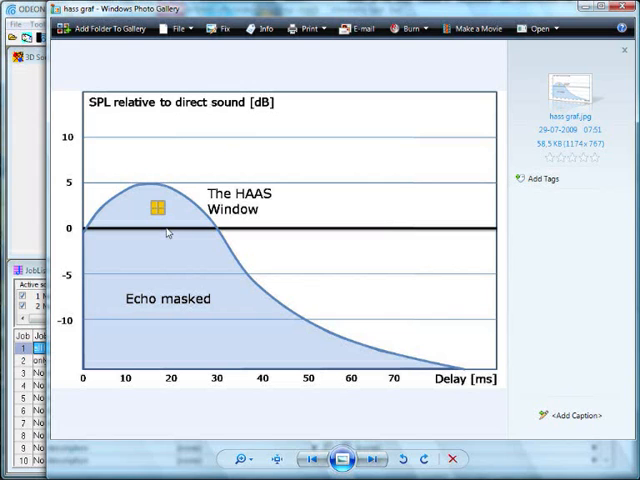
pyautogui.moveTo(172, 214)
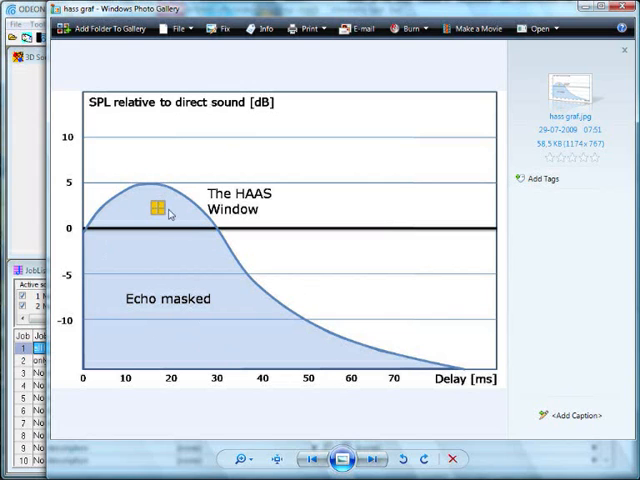
pyautogui.moveTo(200, 250)
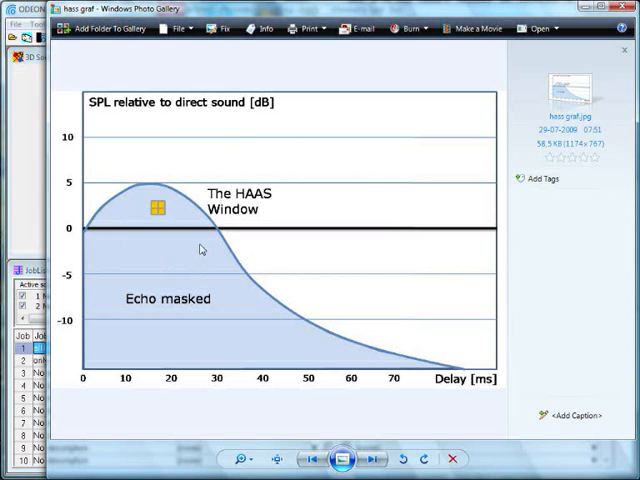
pyautogui.moveTo(200, 246)
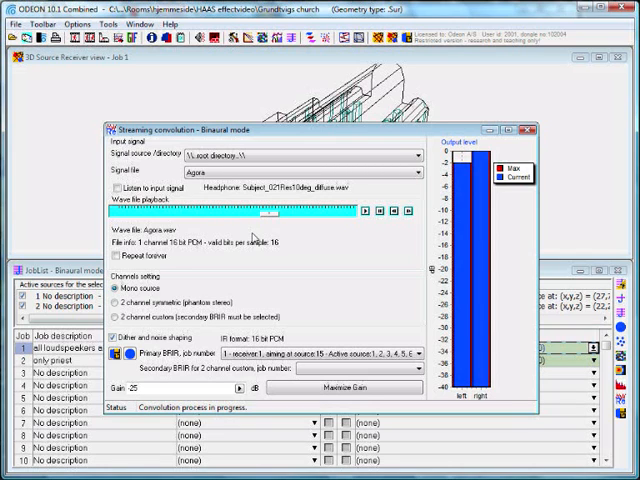
# Close the binaural streaming convolution window after playback.
pyautogui.click(528, 128)
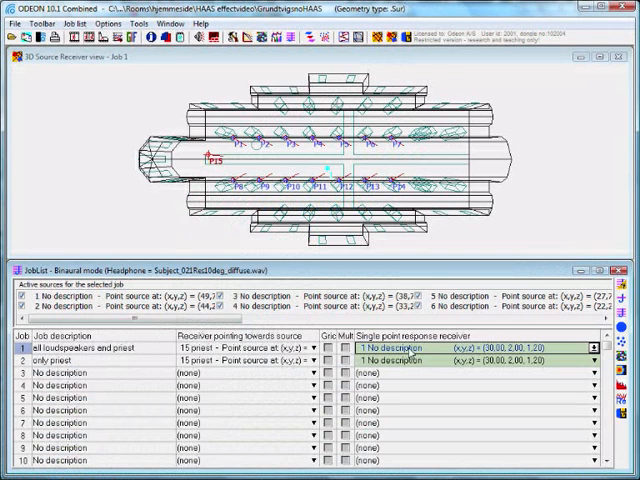
# Reopen the binaural streaming convolution for the job with the wave file loaded.
pyautogui.click(244, 352)
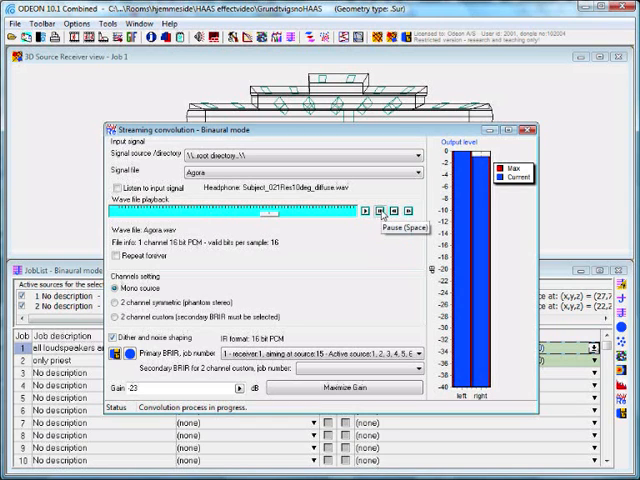
# Stop the auralization and show receiver 1's Energy parameters with its STI value.
pyautogui.click(380, 212)
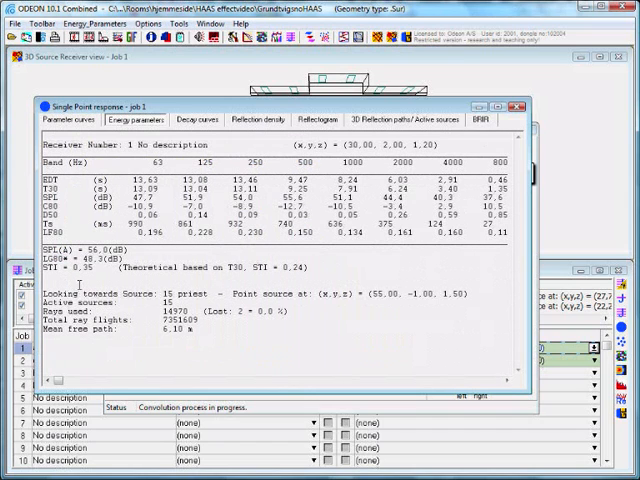
pyautogui.doubleClick(78, 272)
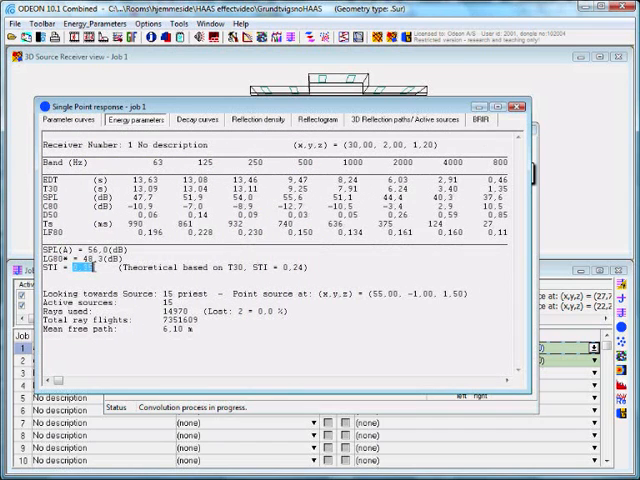